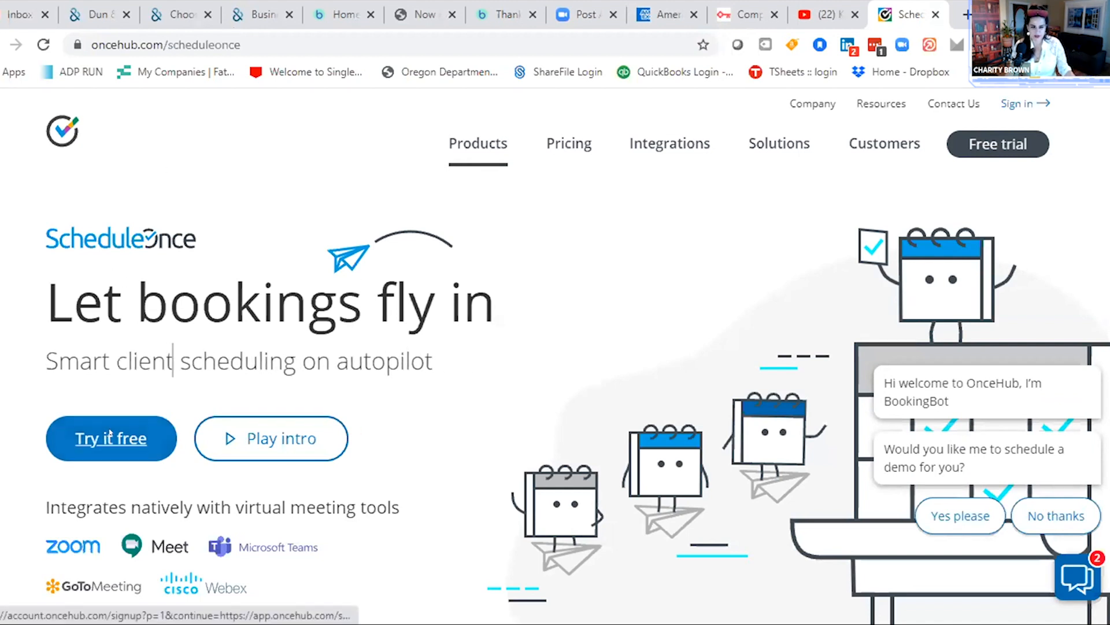
Step: Open the ScheduleOnce 14-day free-trial signup form via Try it free
left_click(110, 438)
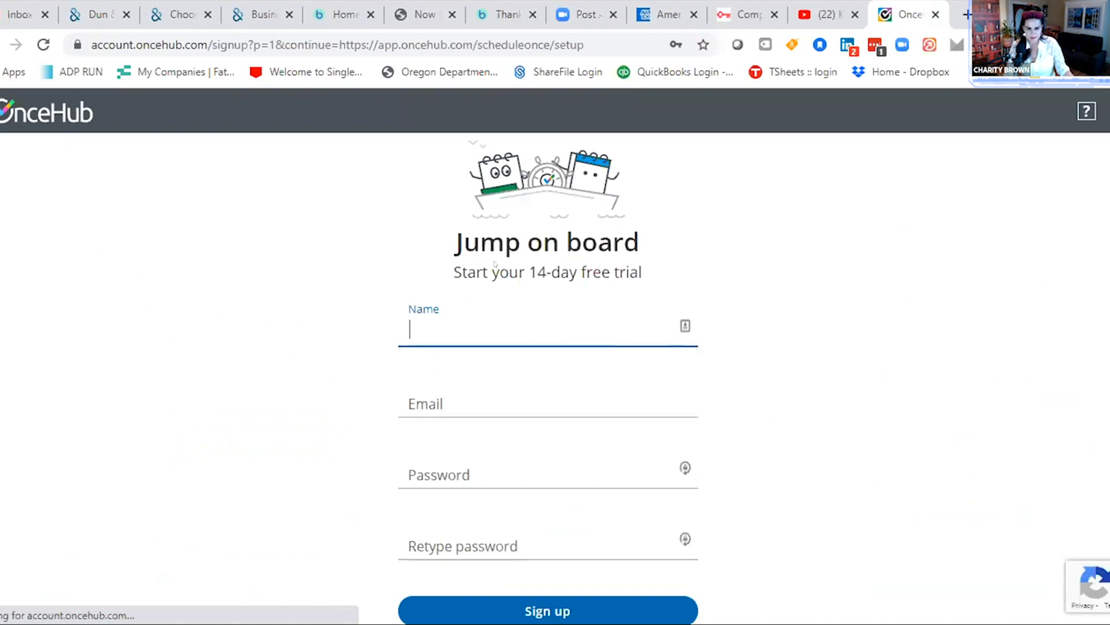
Step: Review the Jump on board signup fields without filling them, then return to the homepage
scroll("down", 3)
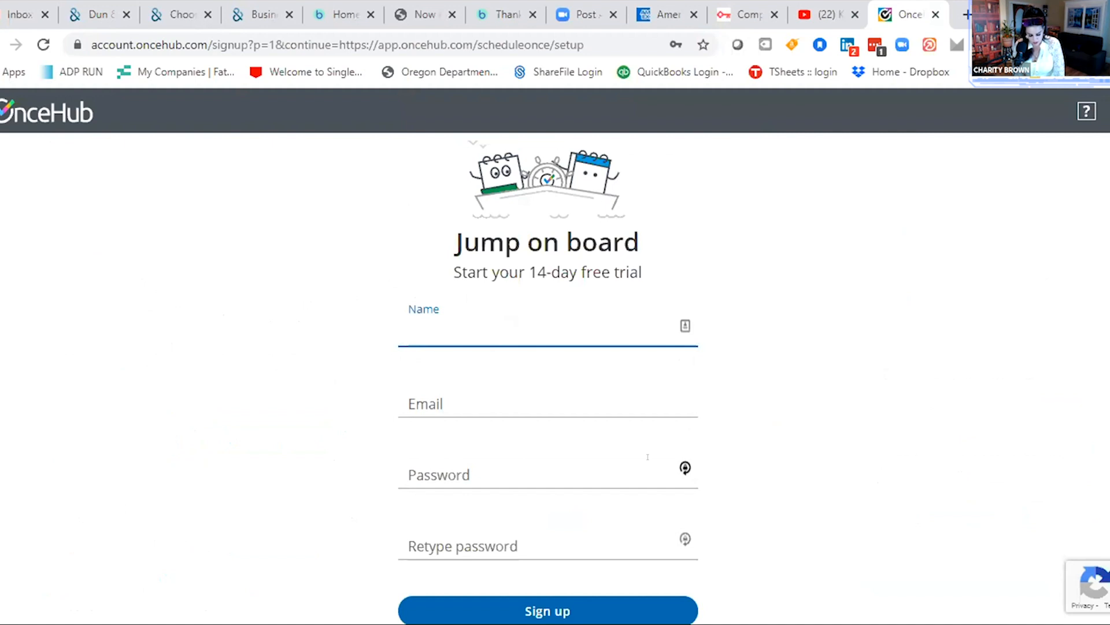
left_click(547, 329)
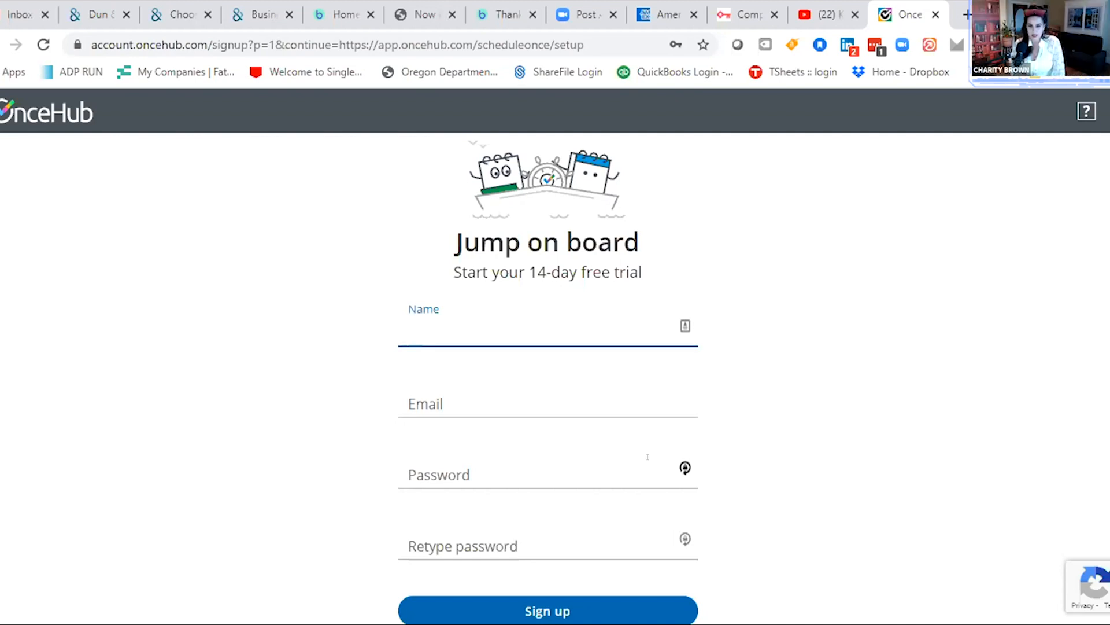
left_click(547, 328)
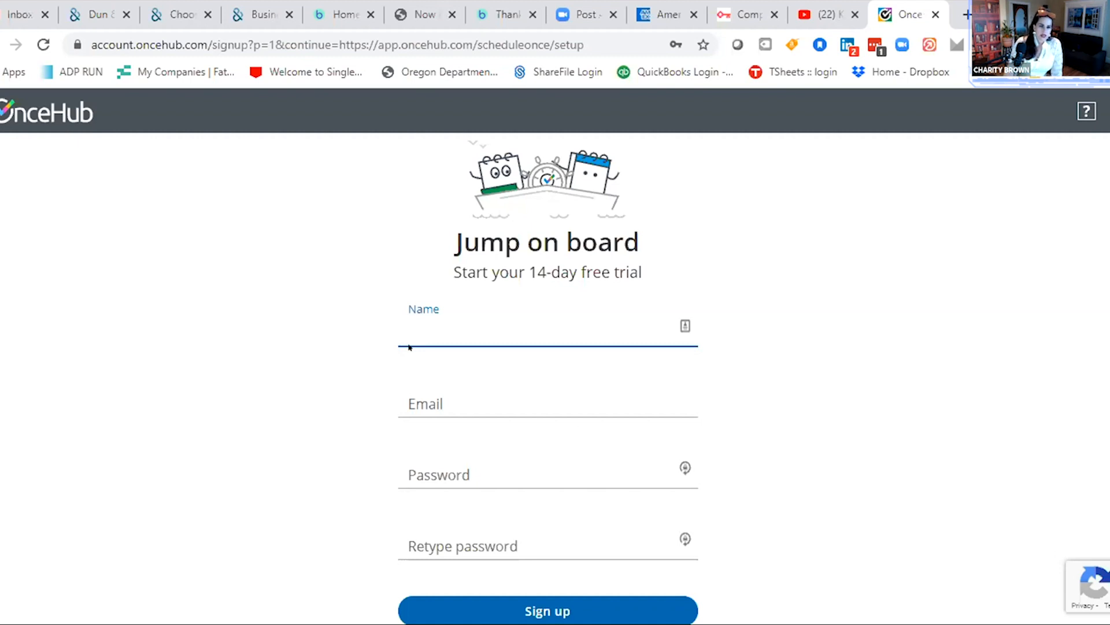
left_click(546, 329)
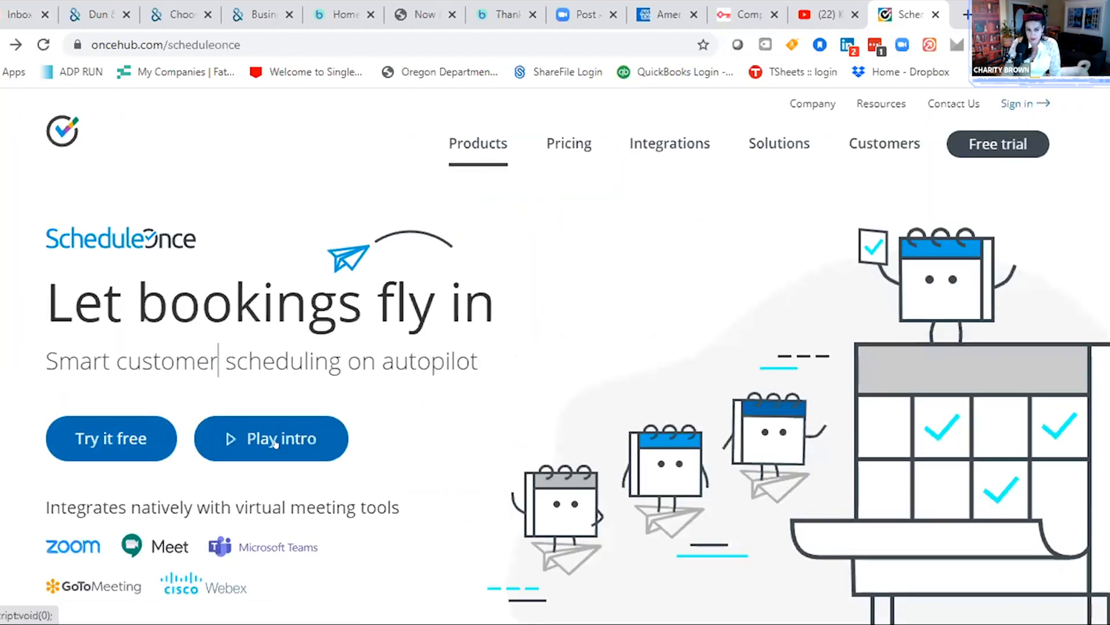
Step: Start the homepage intro video with Play intro
left_click(271, 438)
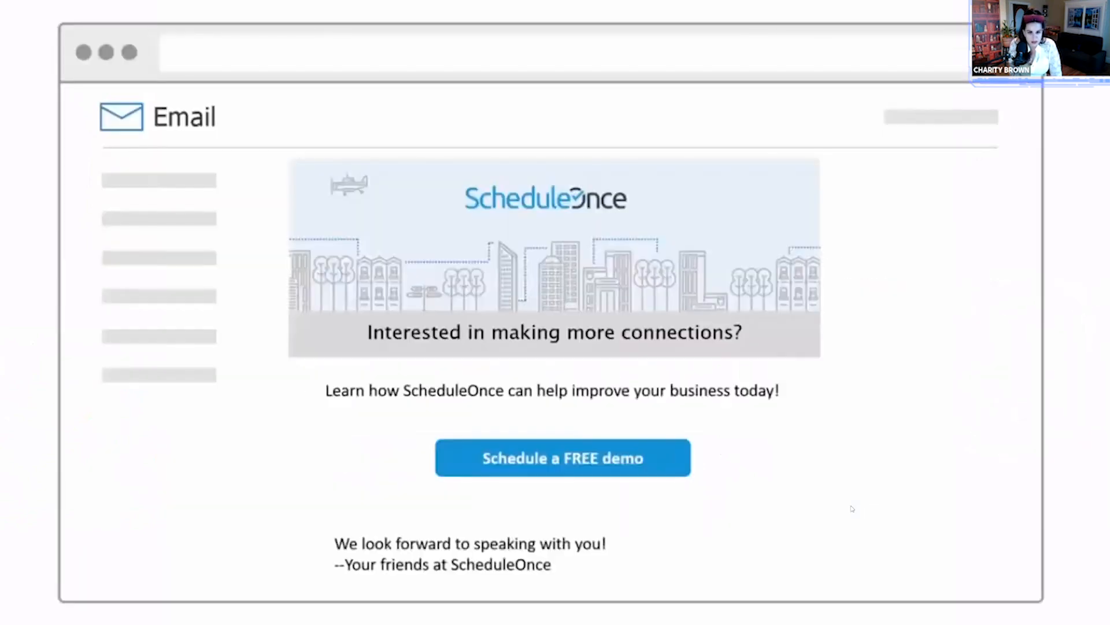
left_click(562, 457)
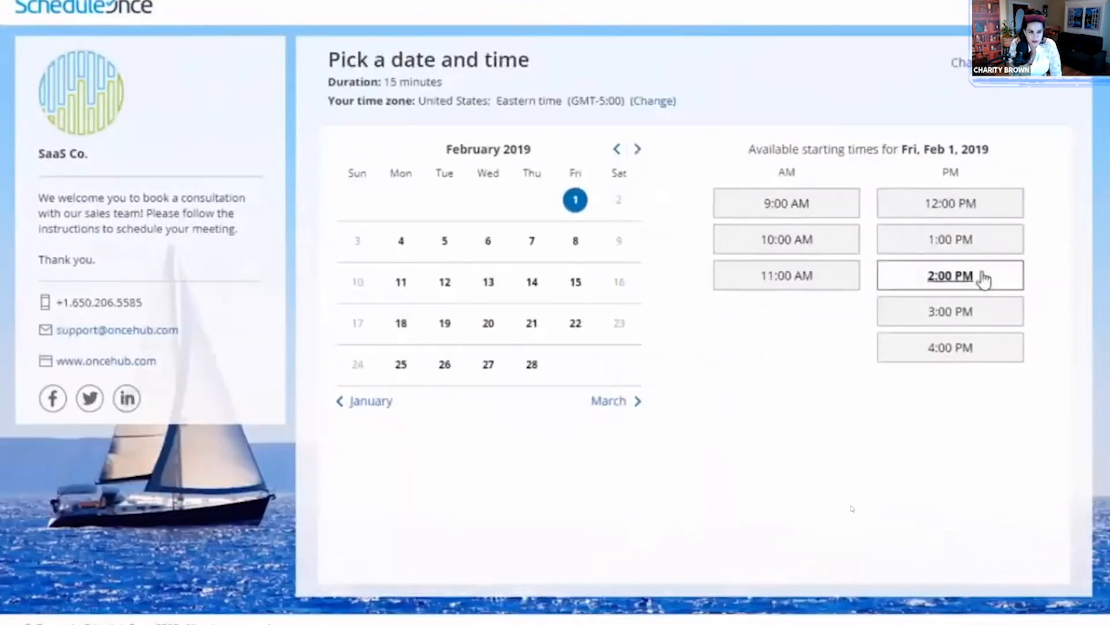
left_click(949, 276)
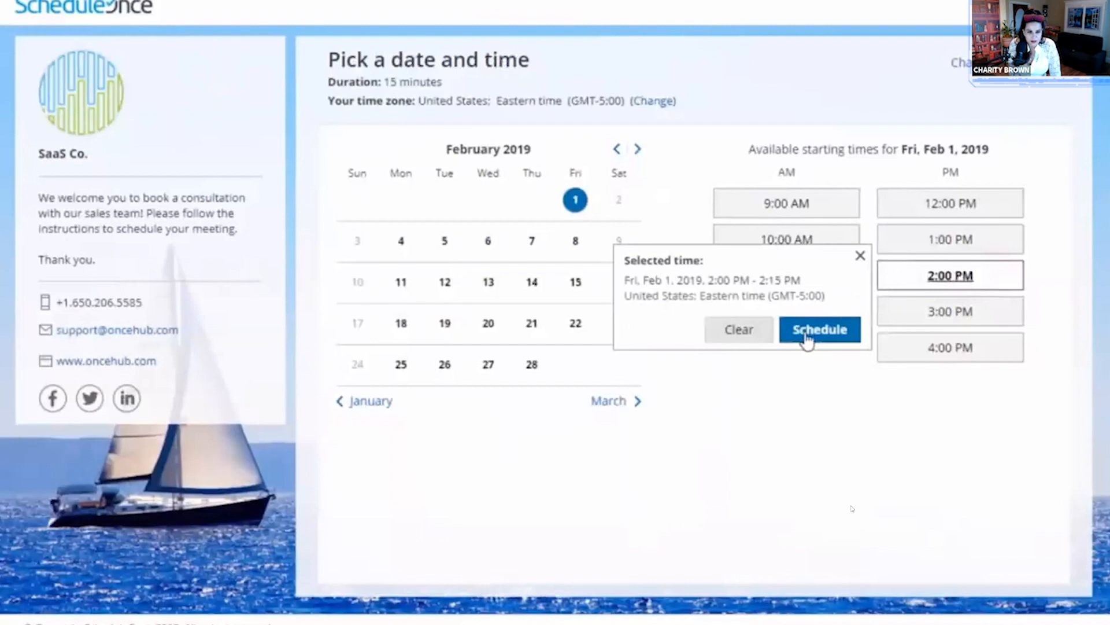
left_click(820, 329)
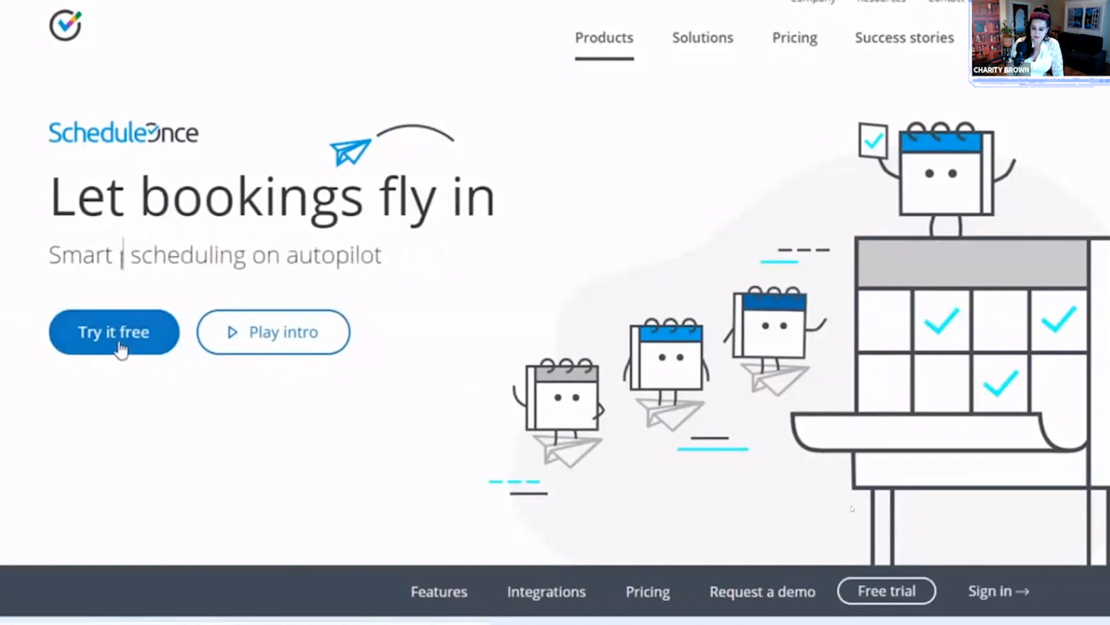
Step: Let the intro video run to its 1:27 end, showing suggested videos
type("candidate")
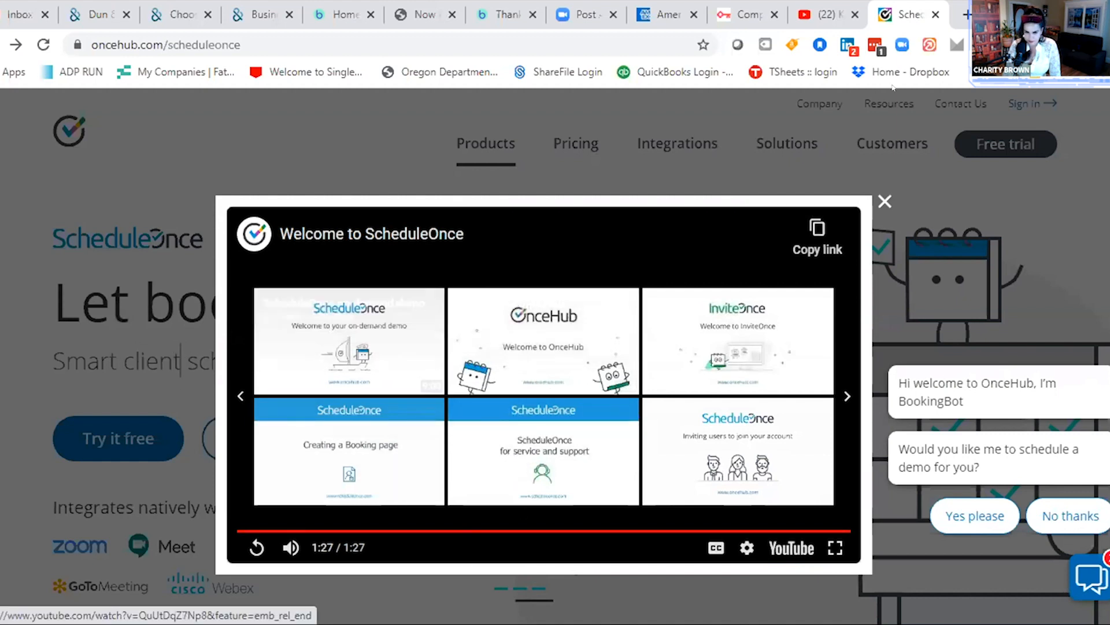
Step: Close the finished intro video with the X above the player
left_click(884, 202)
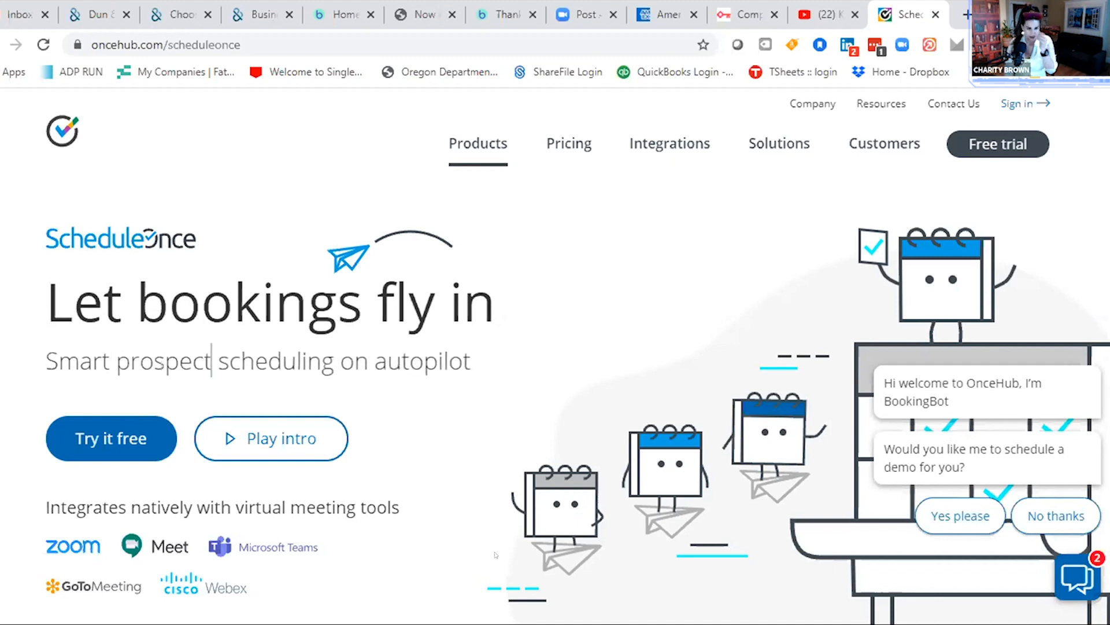
key("Backspace")
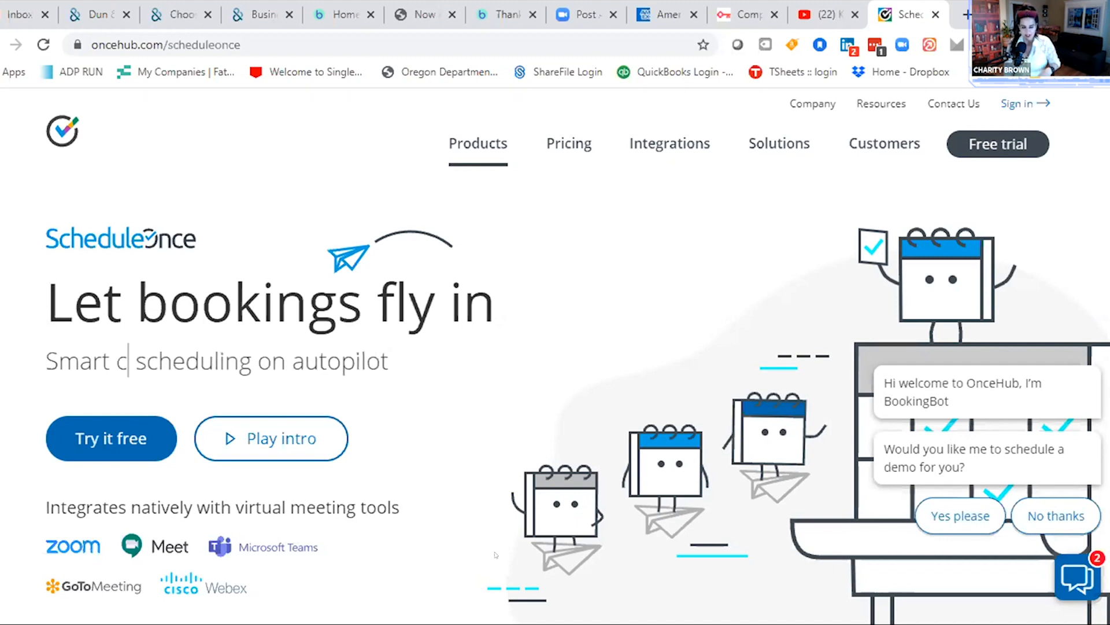
type("andidate")
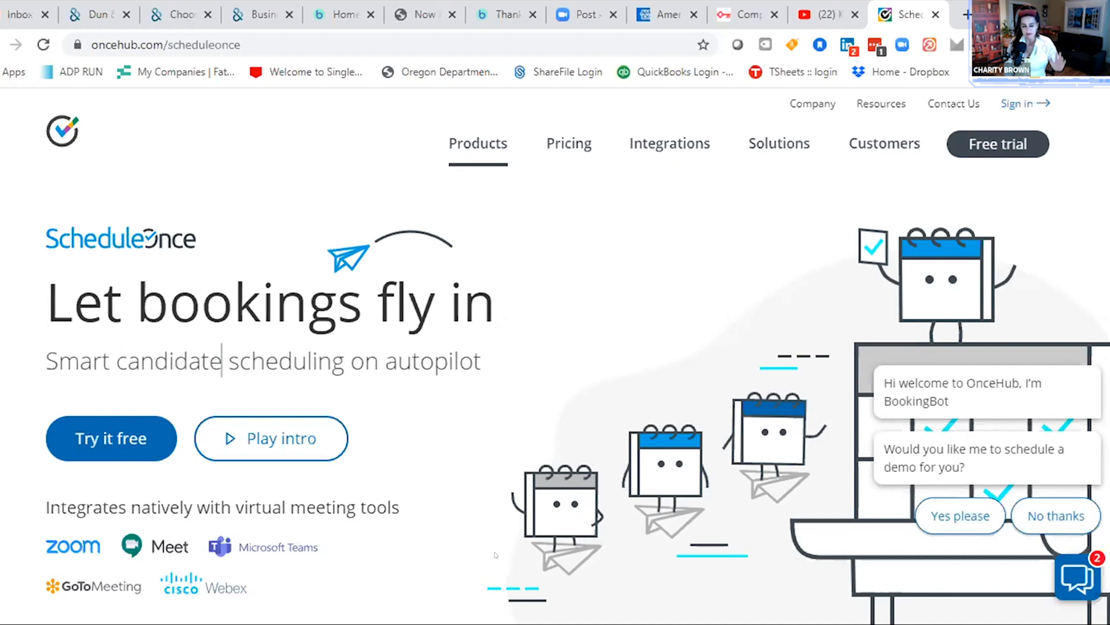